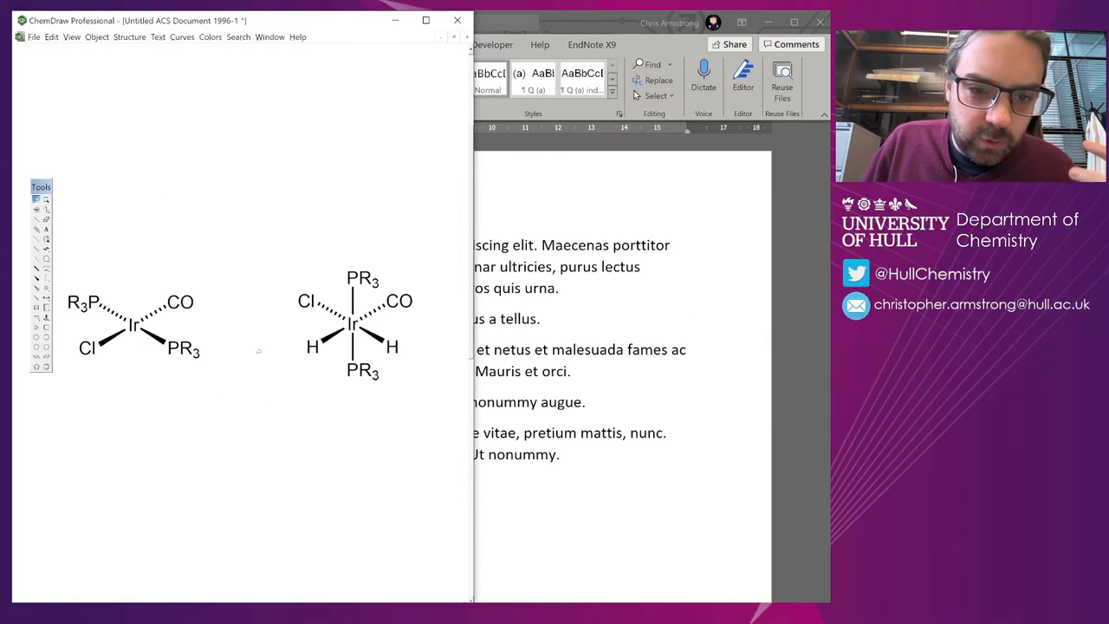
Copy the octahedral Ir dihydride structure from ChemDraw into Word below the third paragraph.
left_click(356, 326)
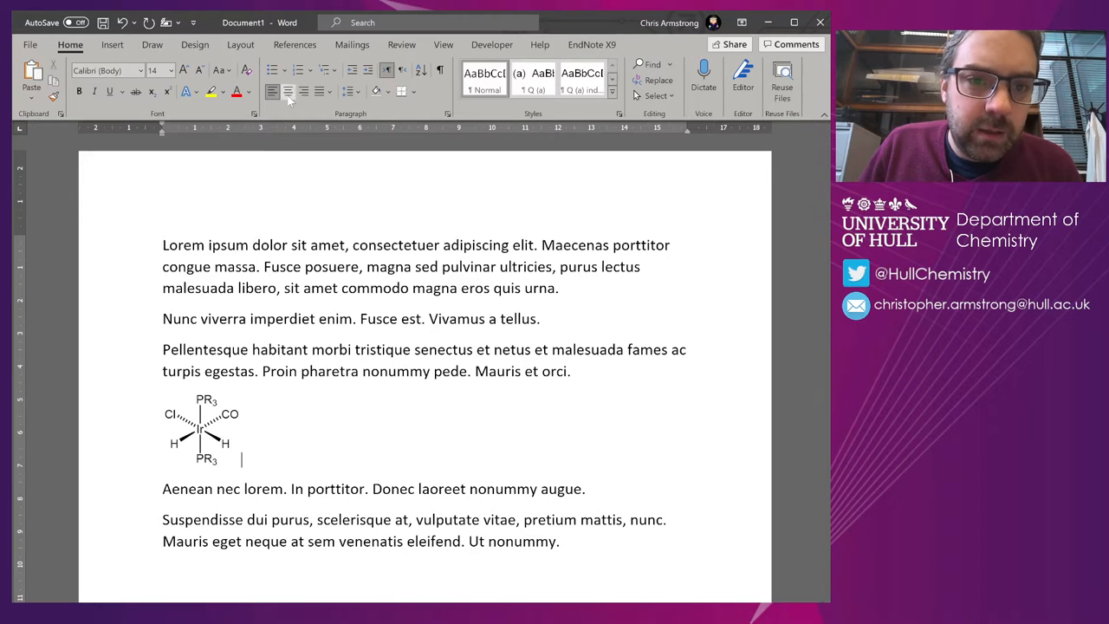
Label the structure 1 and add 'As you can see with compound 1.' to the next paragraph.
left_click(288, 91)
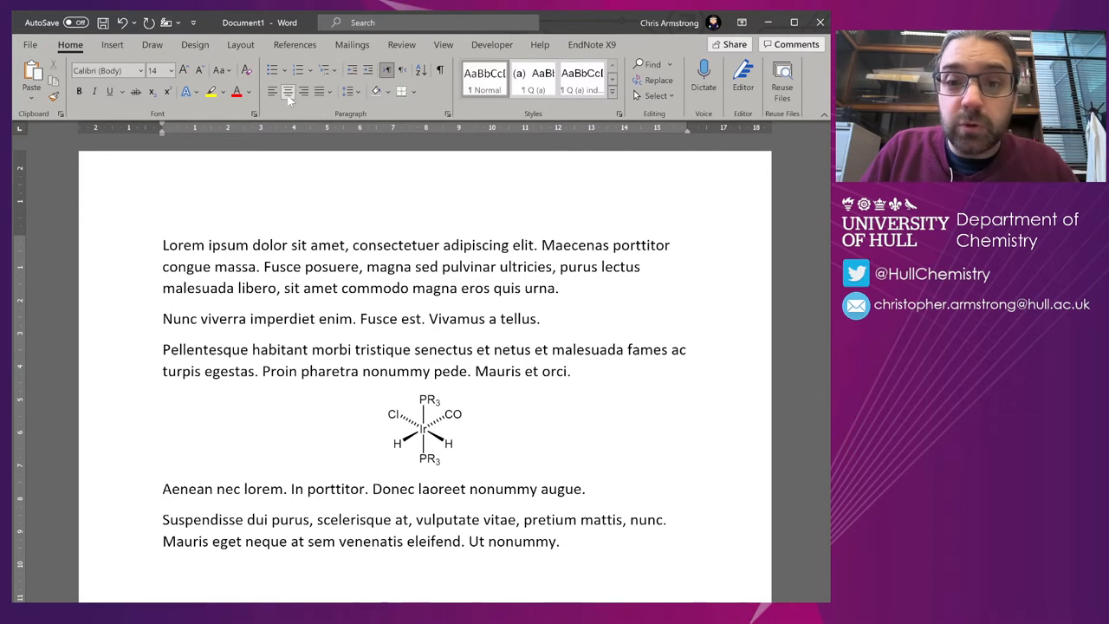
type("1")
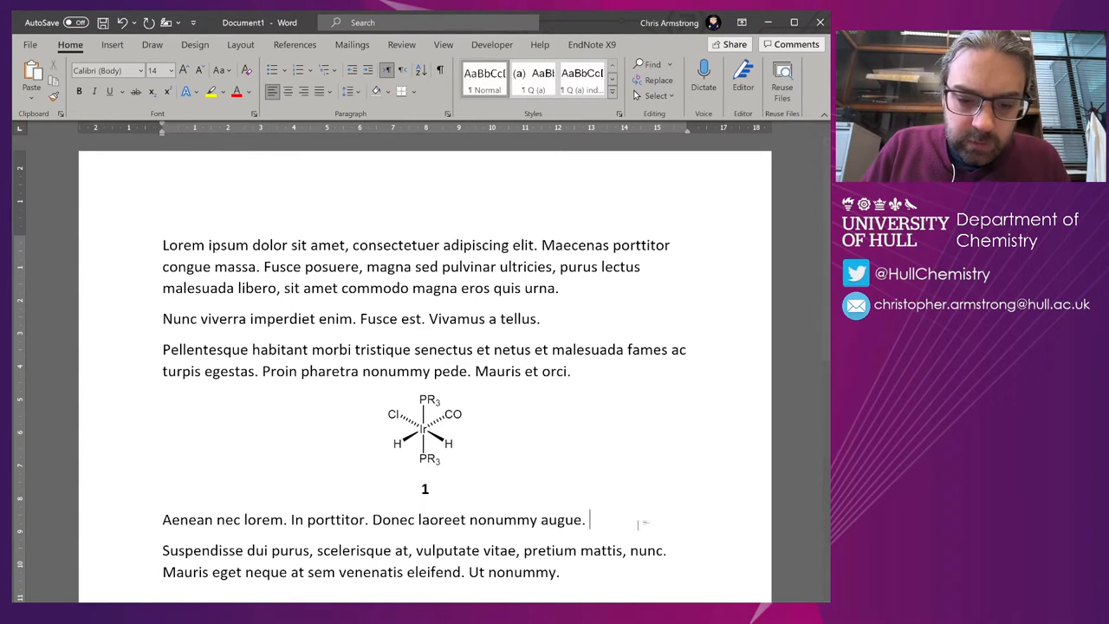
type("As you")
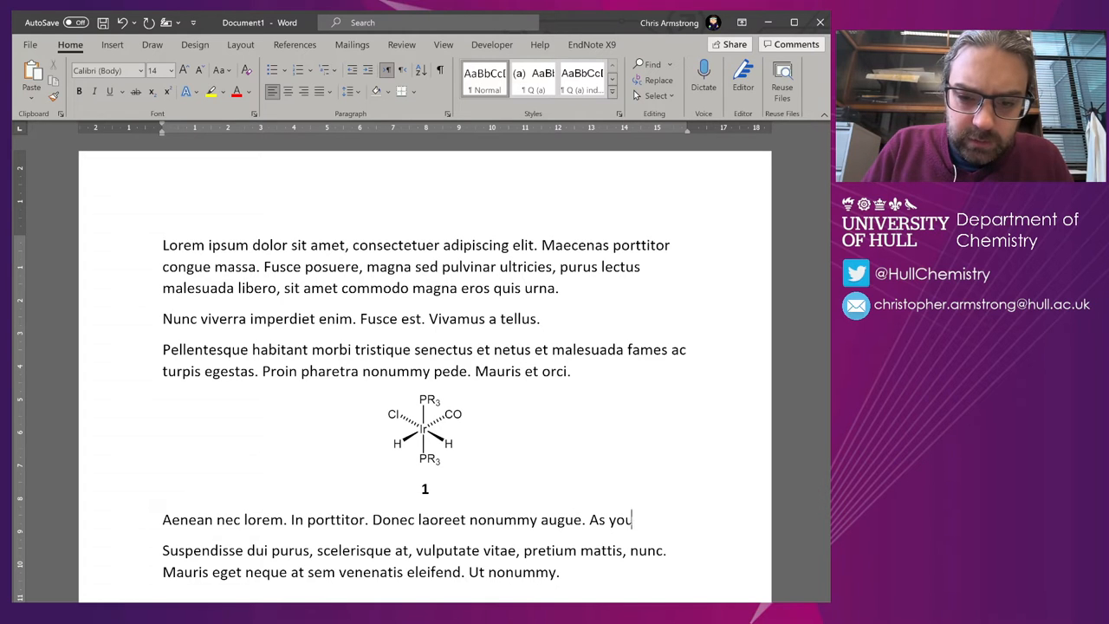
type("can see with com")
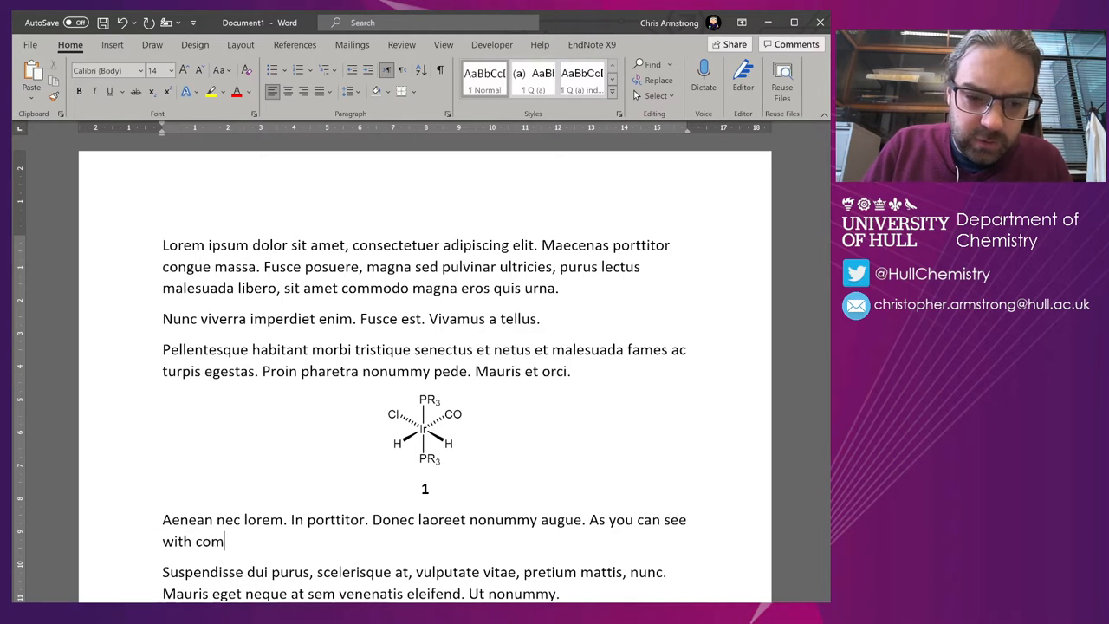
type("pound 1.")
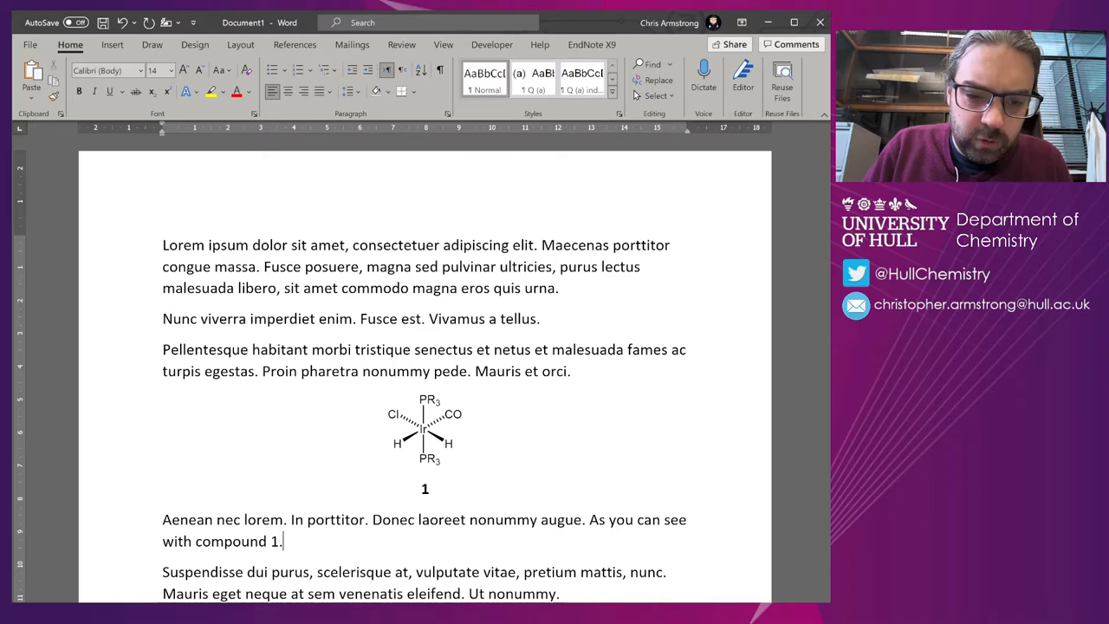
type("..")
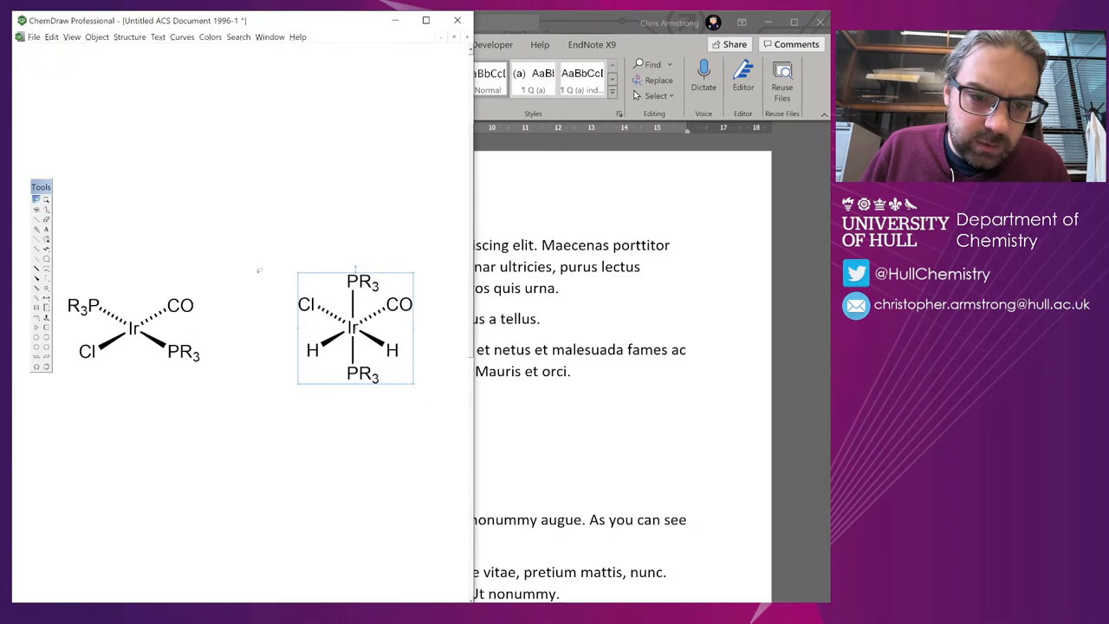
Paste the square-planar Ir complex after the first paragraph and renumber the dihydride 2.
left_click(135, 328)
type("2")
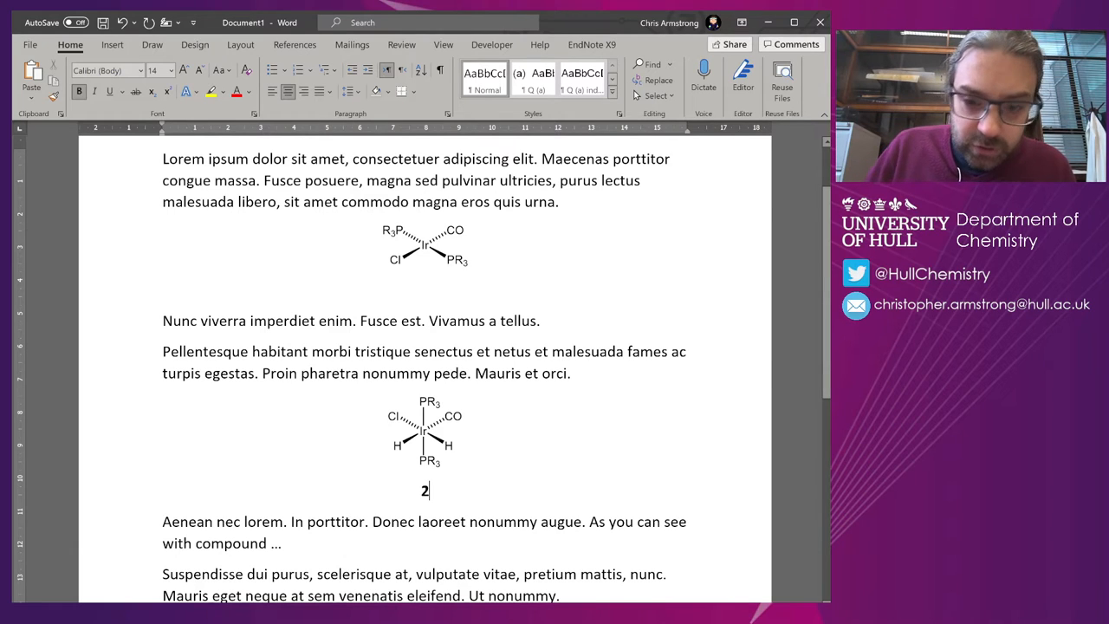
Replace the typed number with a caption from a new 'Compound' label, excluding the label text.
key("Backspace")
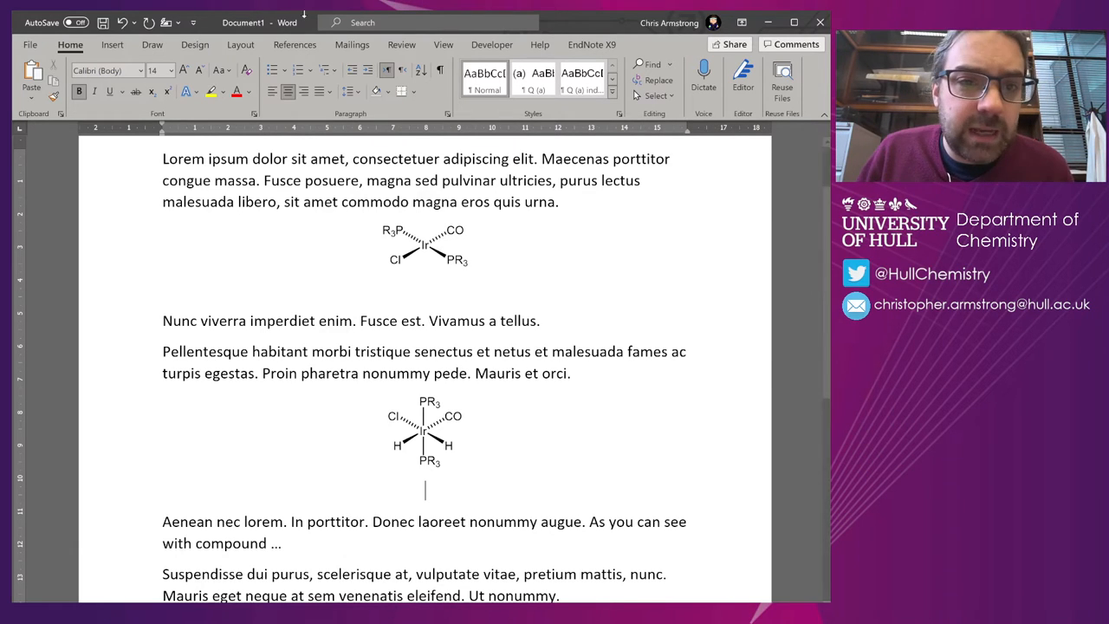
left_click(295, 45)
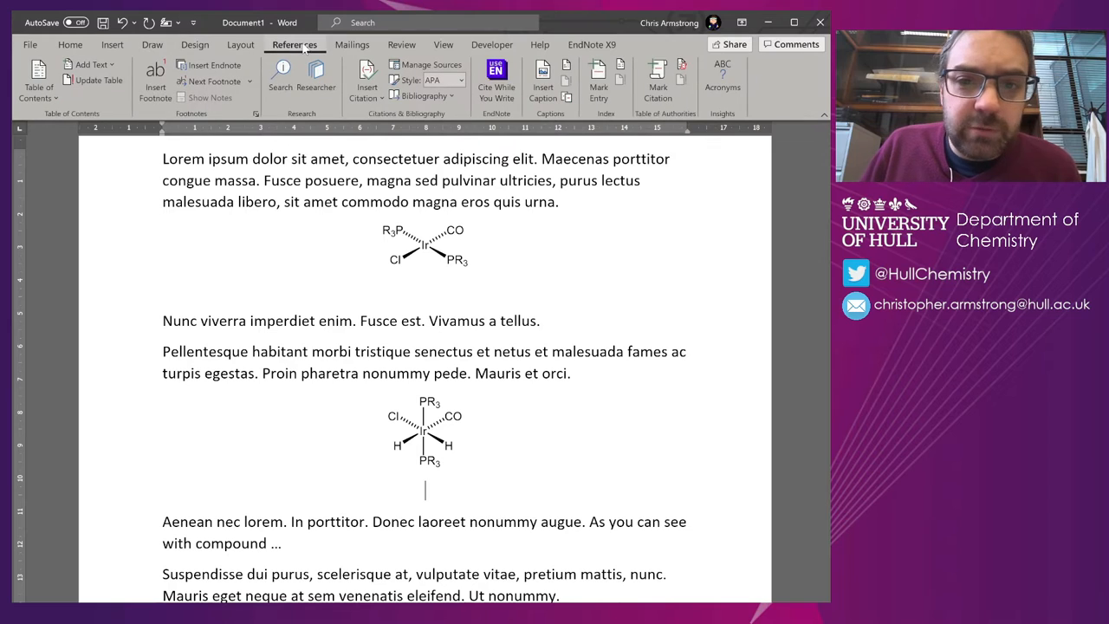
left_click(540, 78)
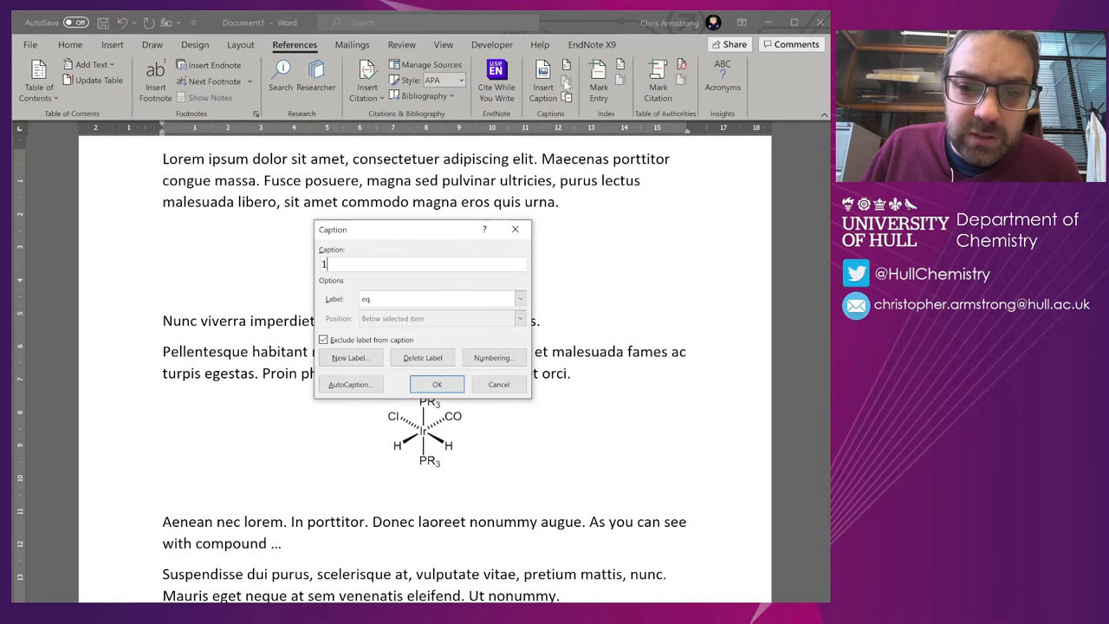
left_click(520, 298)
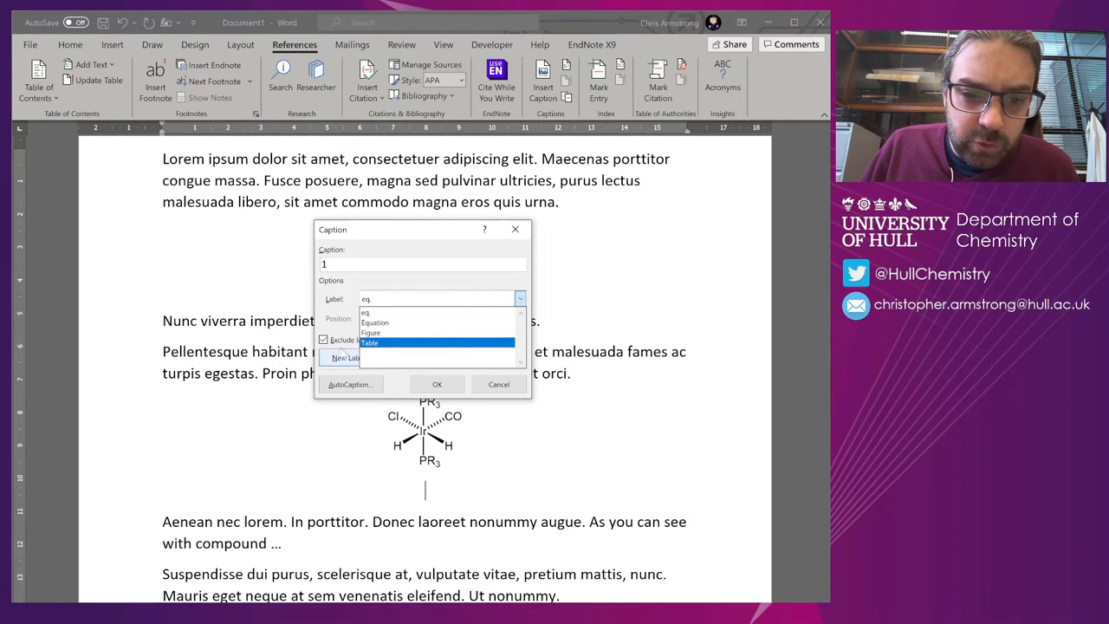
left_click(348, 357)
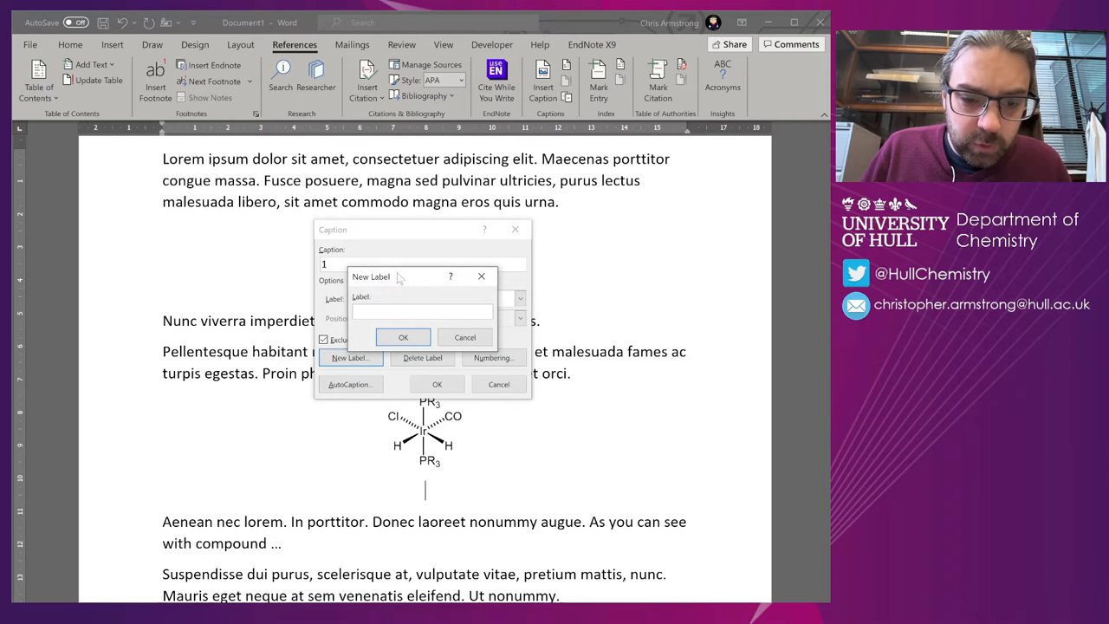
type("Compound")
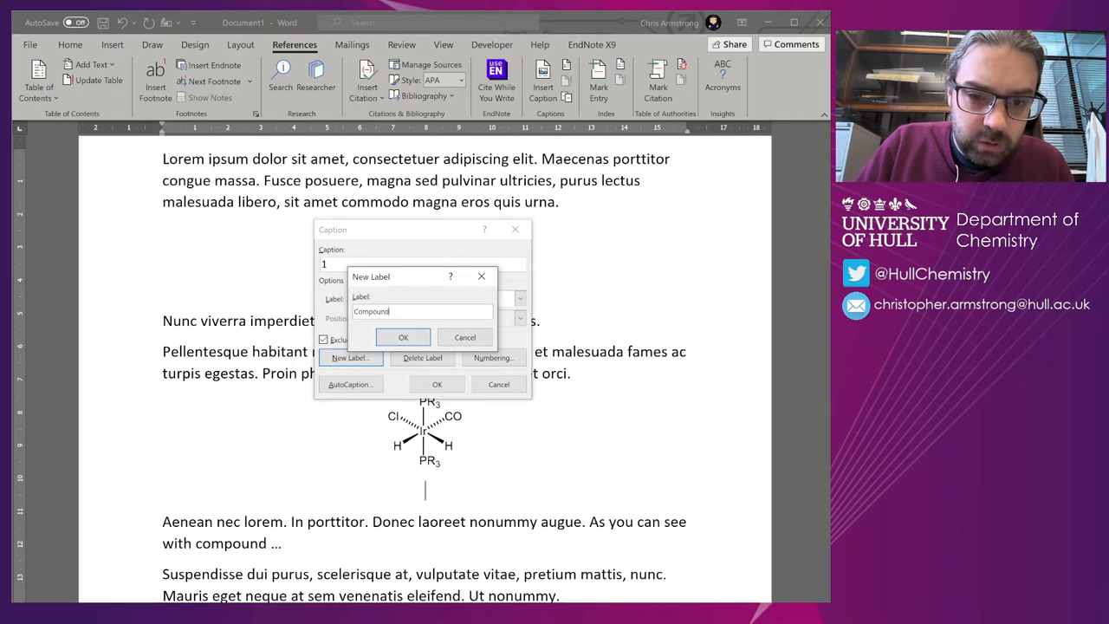
left_click(402, 336)
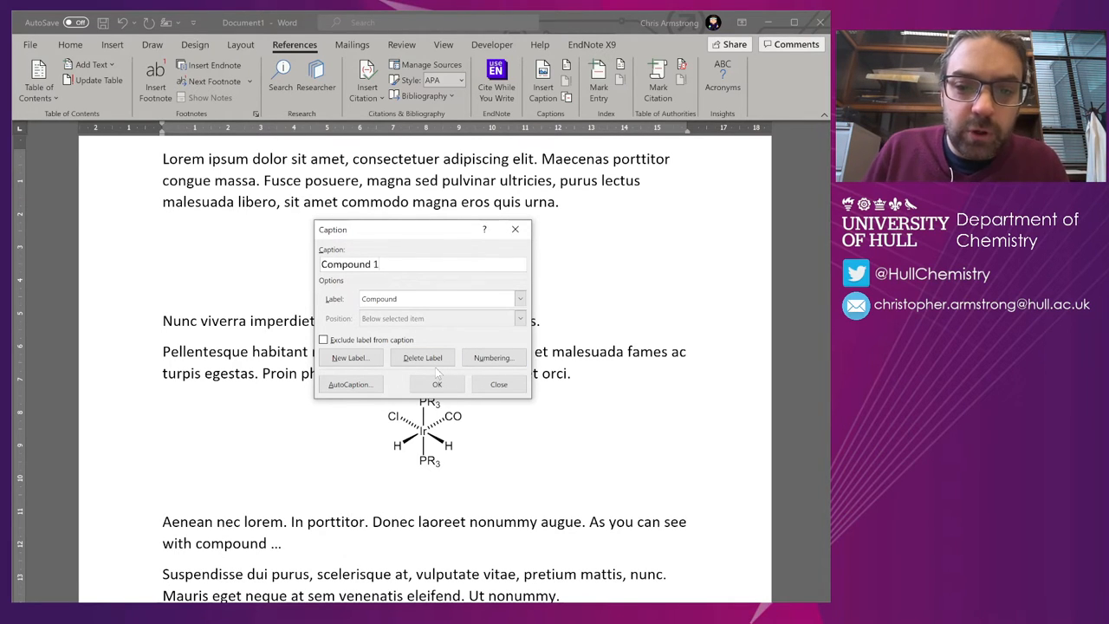
mouse_move(437, 385)
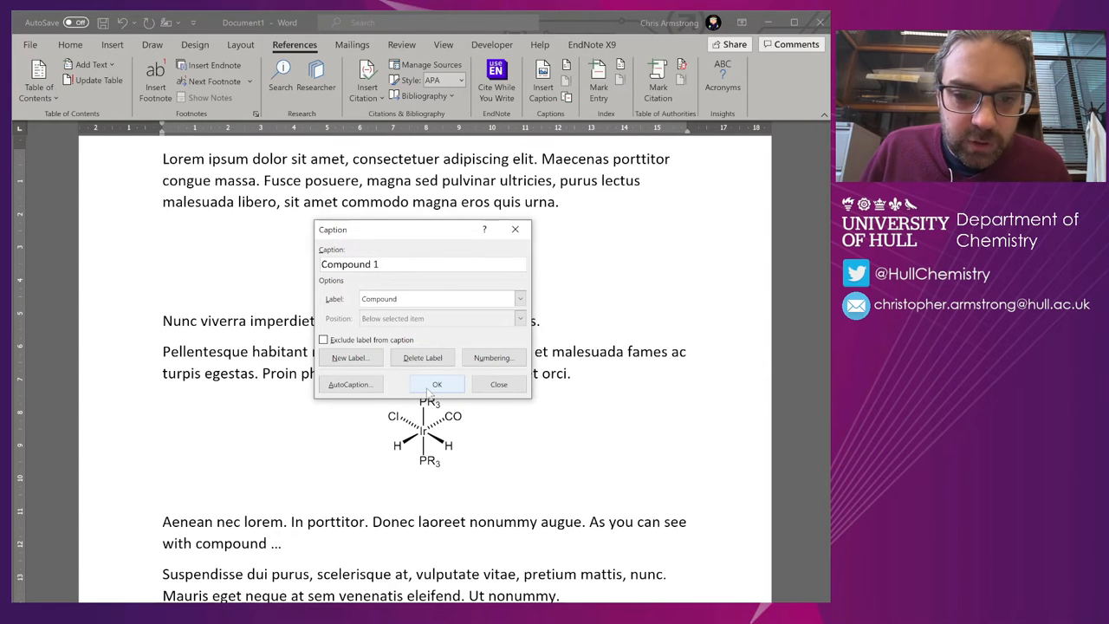
left_click(437, 385)
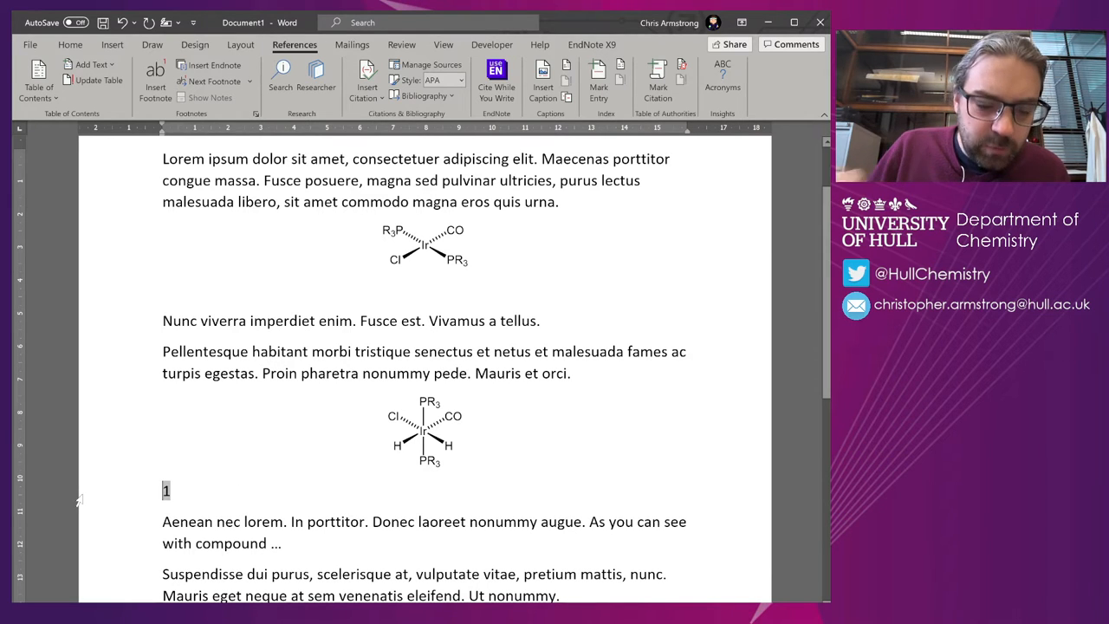
Centre the caption and cite compound 1 via a Compound cross-reference showing only caption text.
left_click(69, 45)
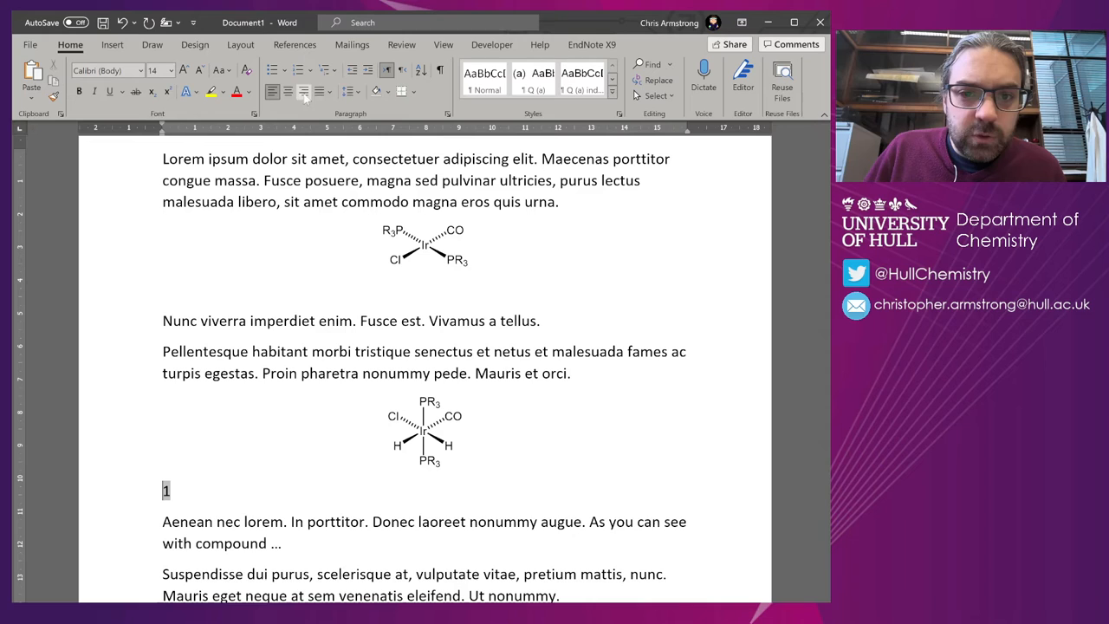
left_click(288, 92)
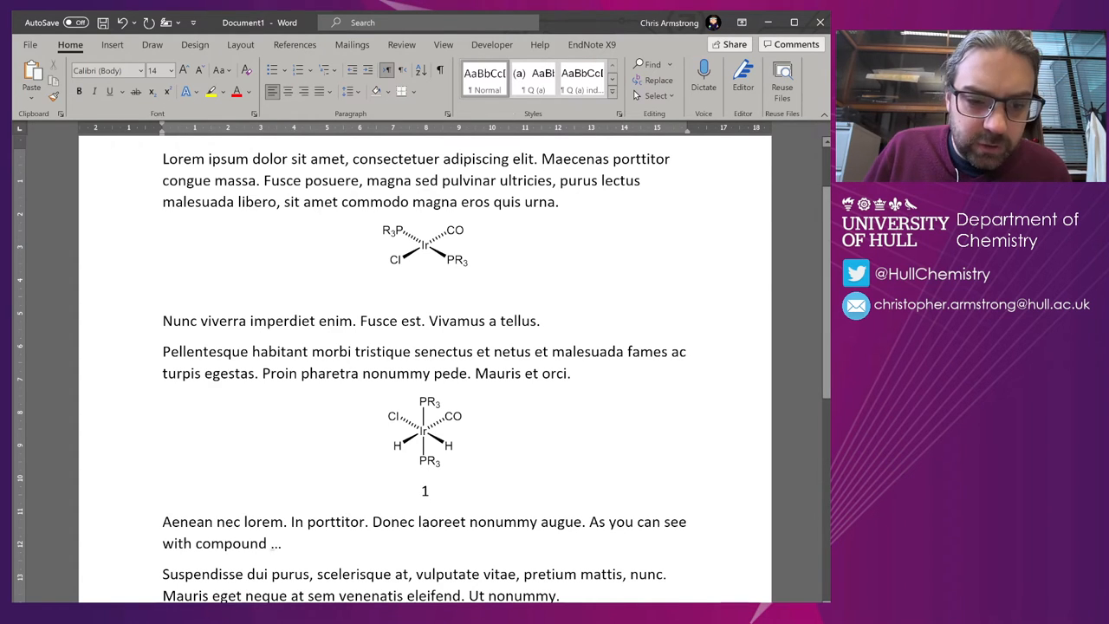
left_click(294, 45)
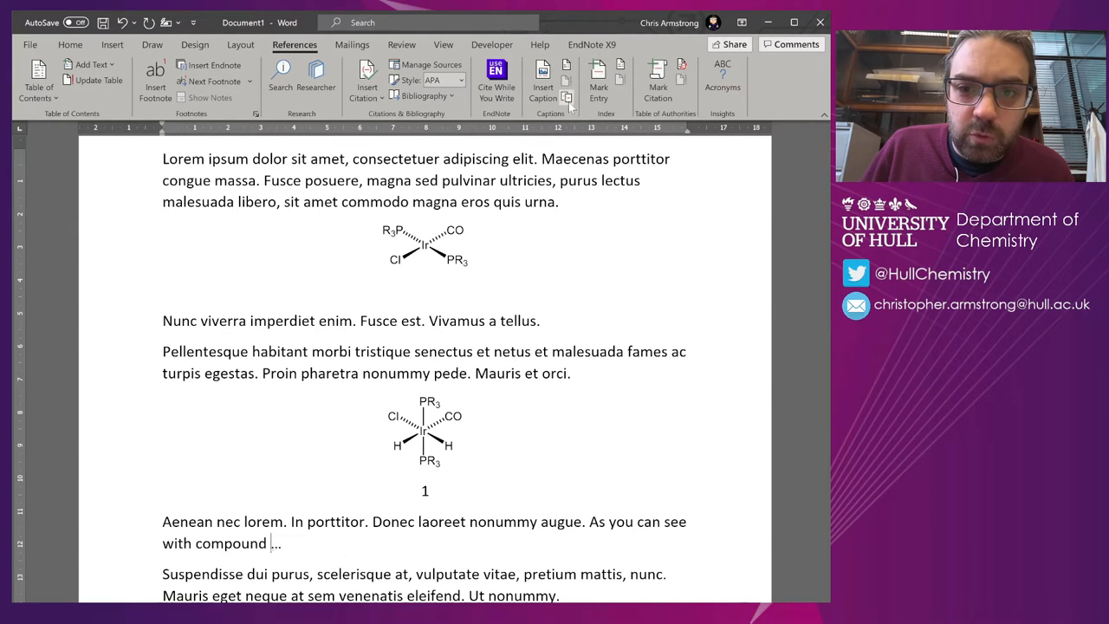
left_click(565, 97)
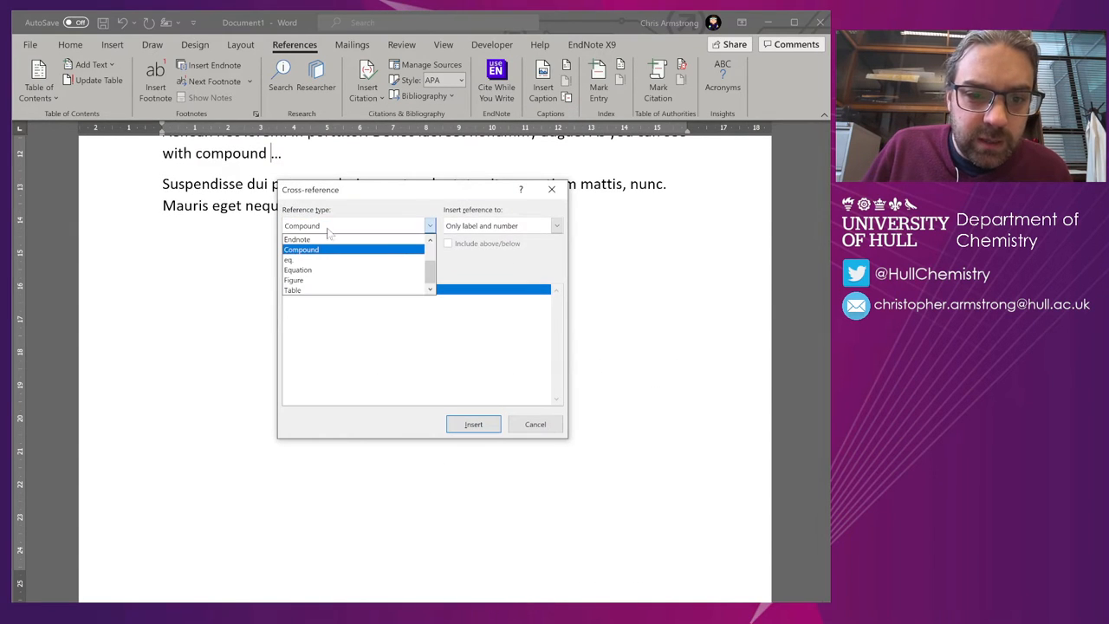
left_click(557, 225)
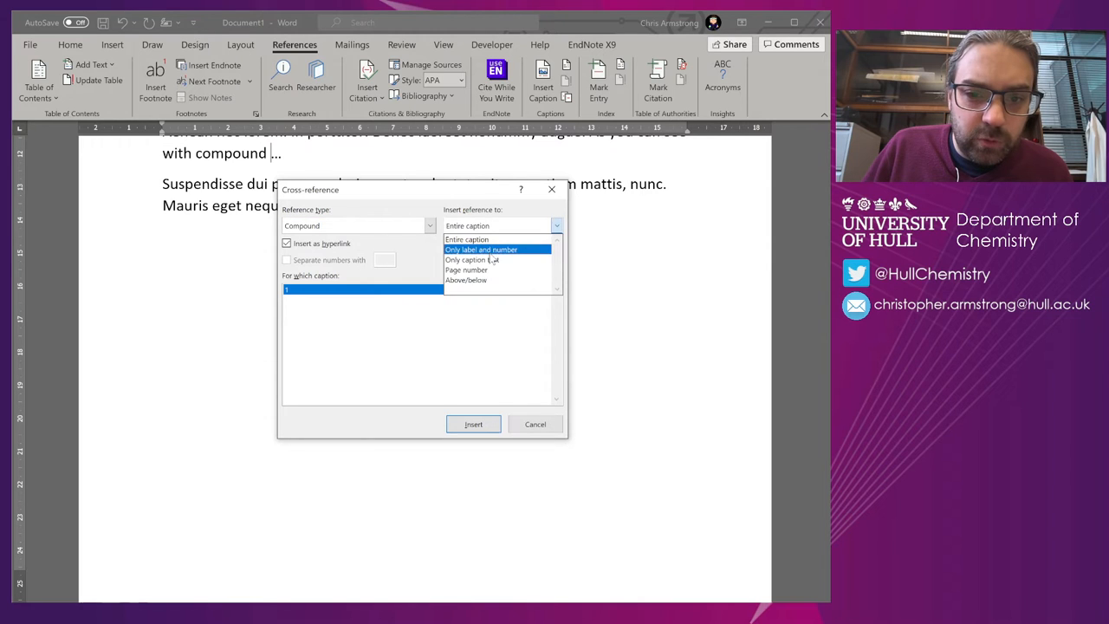
left_click(473, 423)
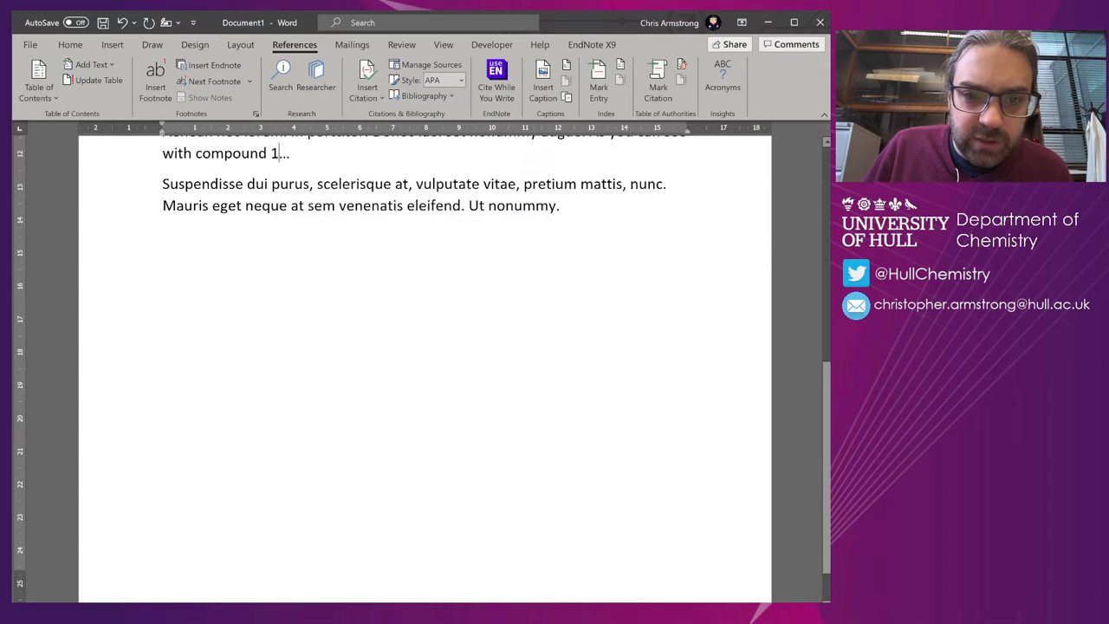
scroll("up", 3)
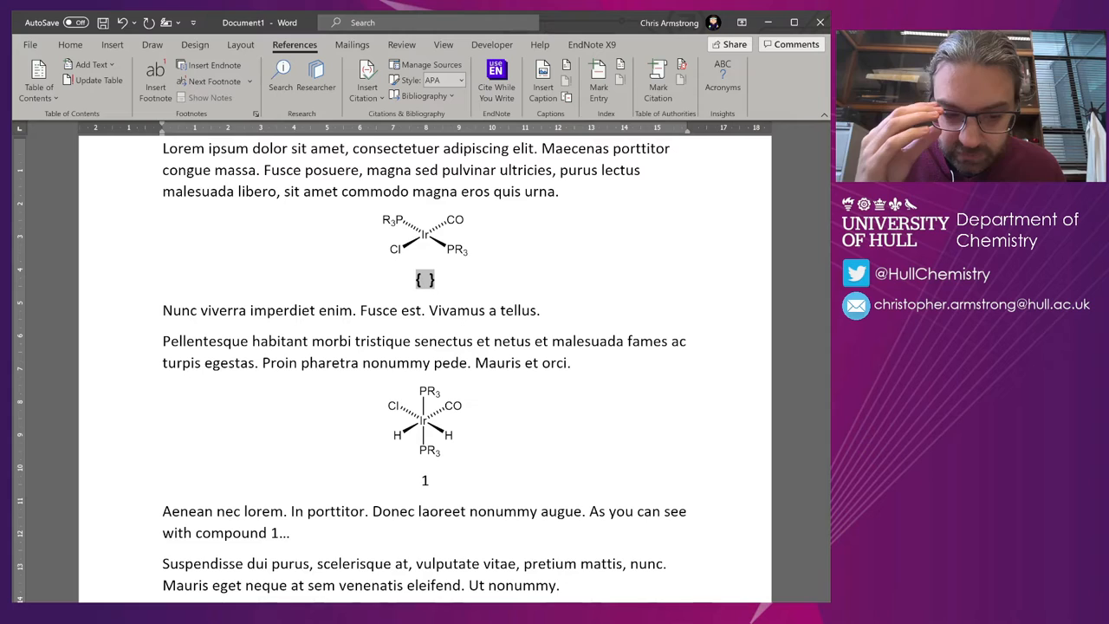
Add a SEQ Compound field under the first structure and update fields so the dihydride reads 2.
type("SEQ")
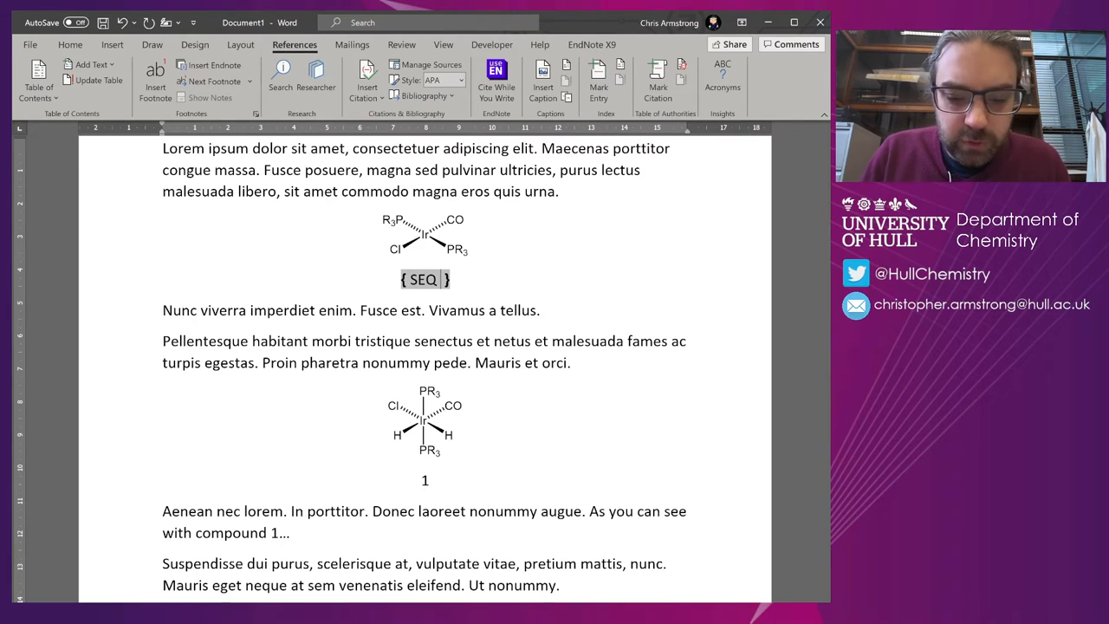
type("Compound")
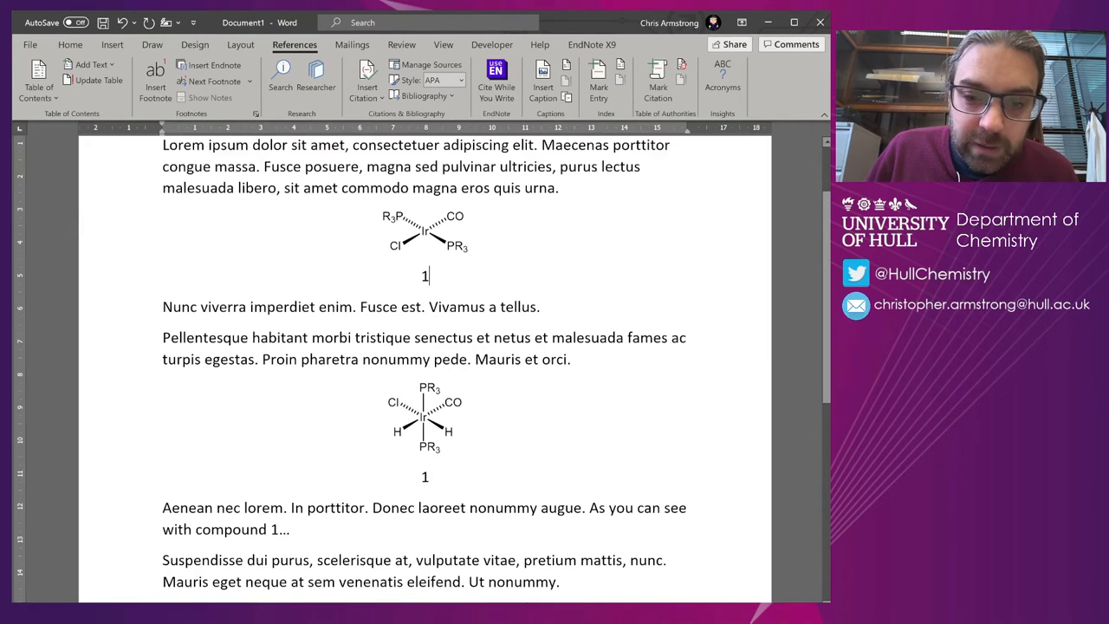
scroll("down", 3)
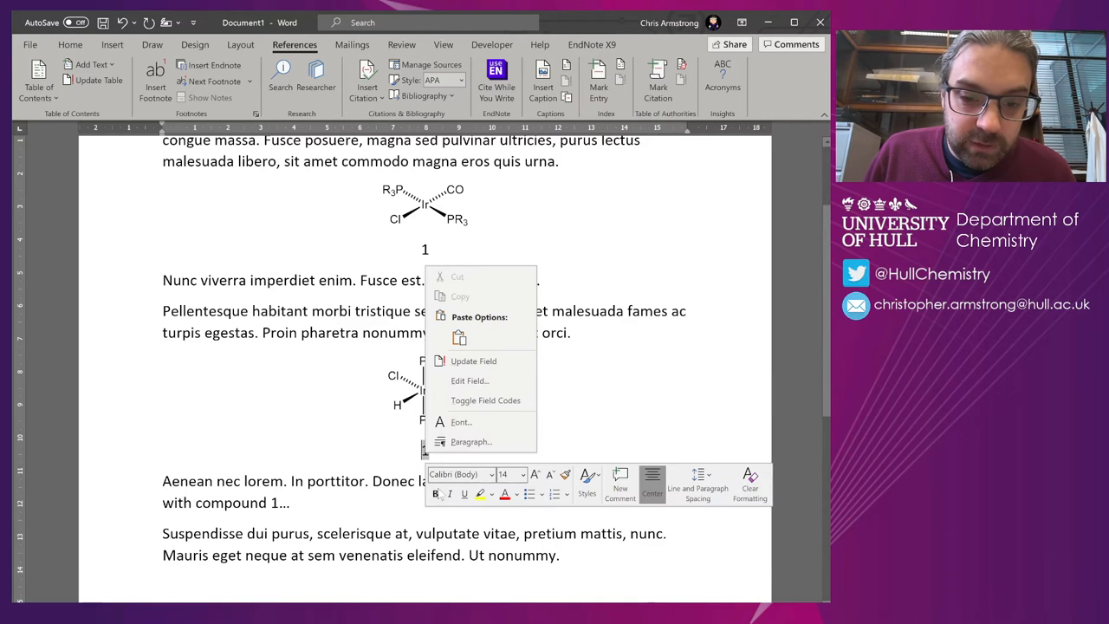
left_click(473, 360)
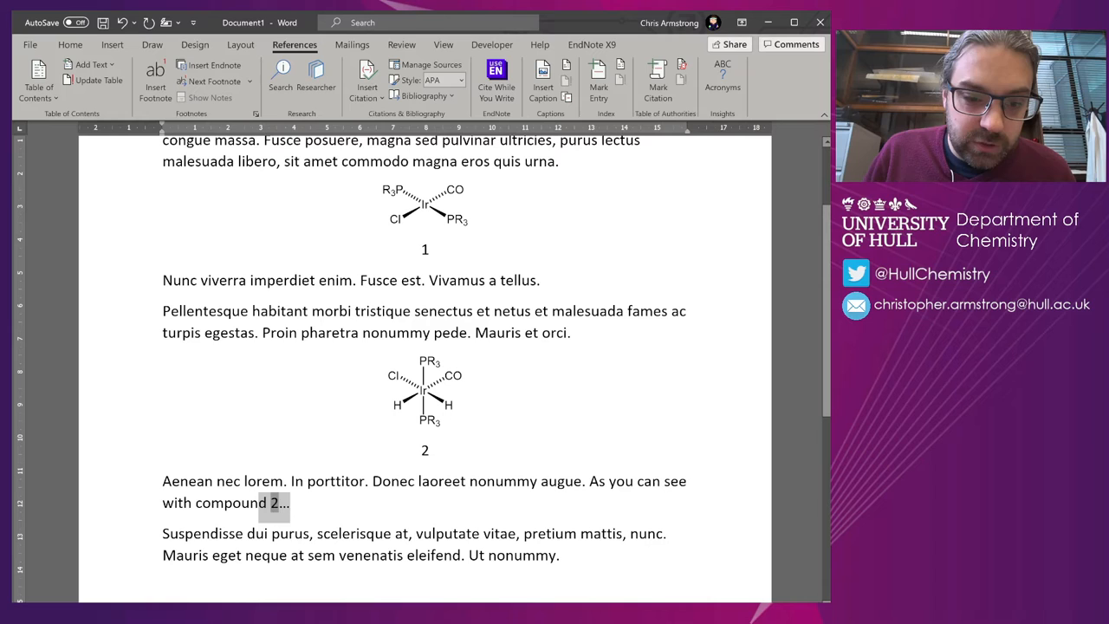
left_click(544, 281)
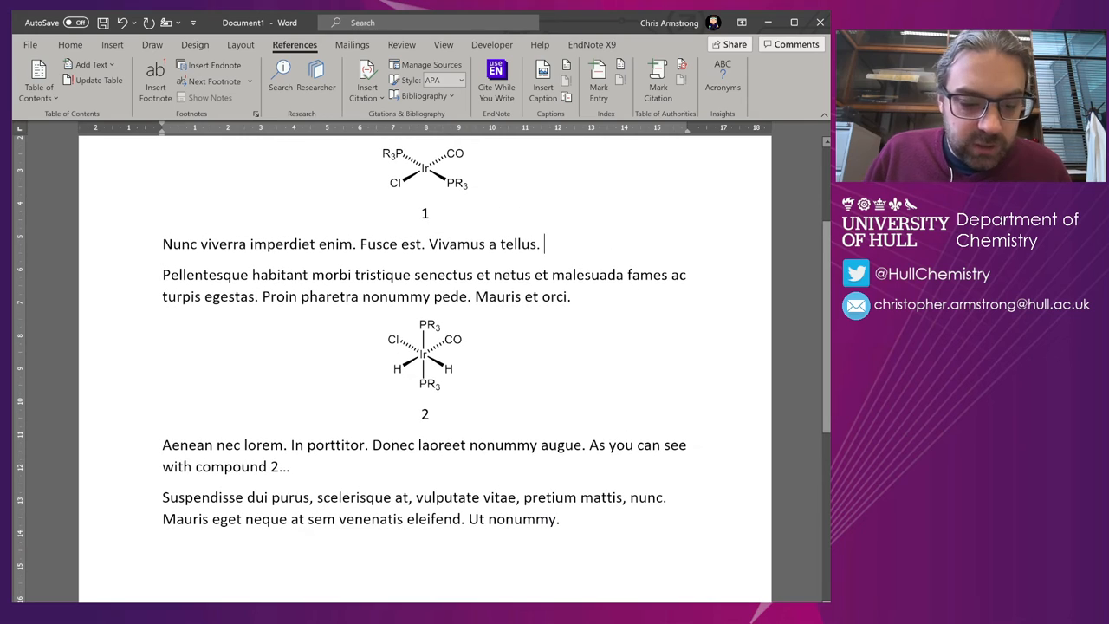
Set up a Compound cross-reference, only label and number, to caption 1 after 'tellus.'.
right_click(563, 83)
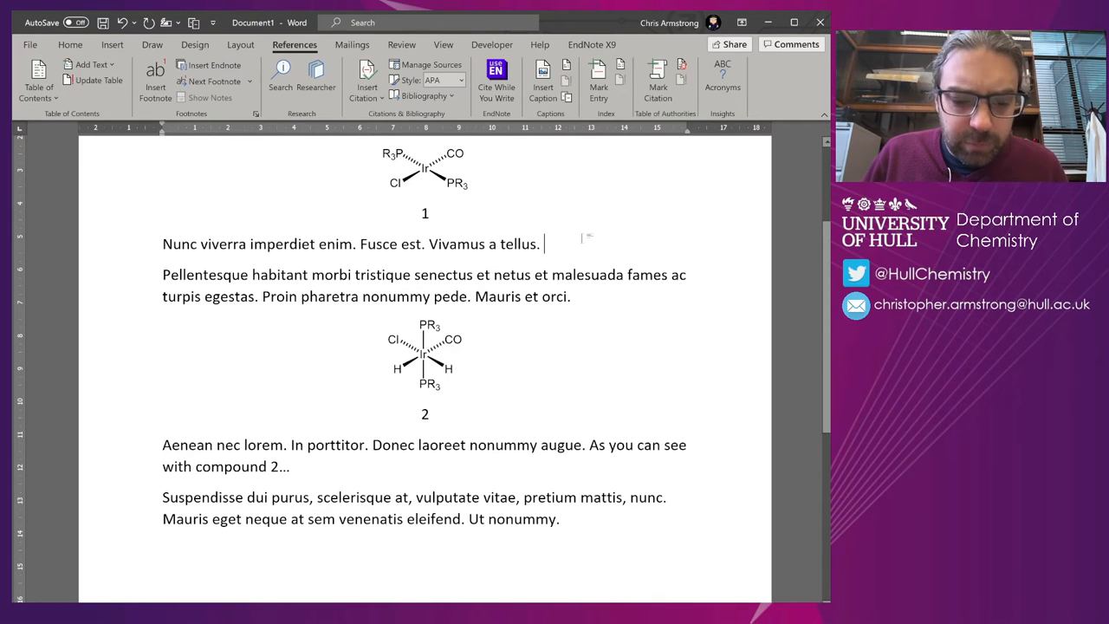
key("alt")
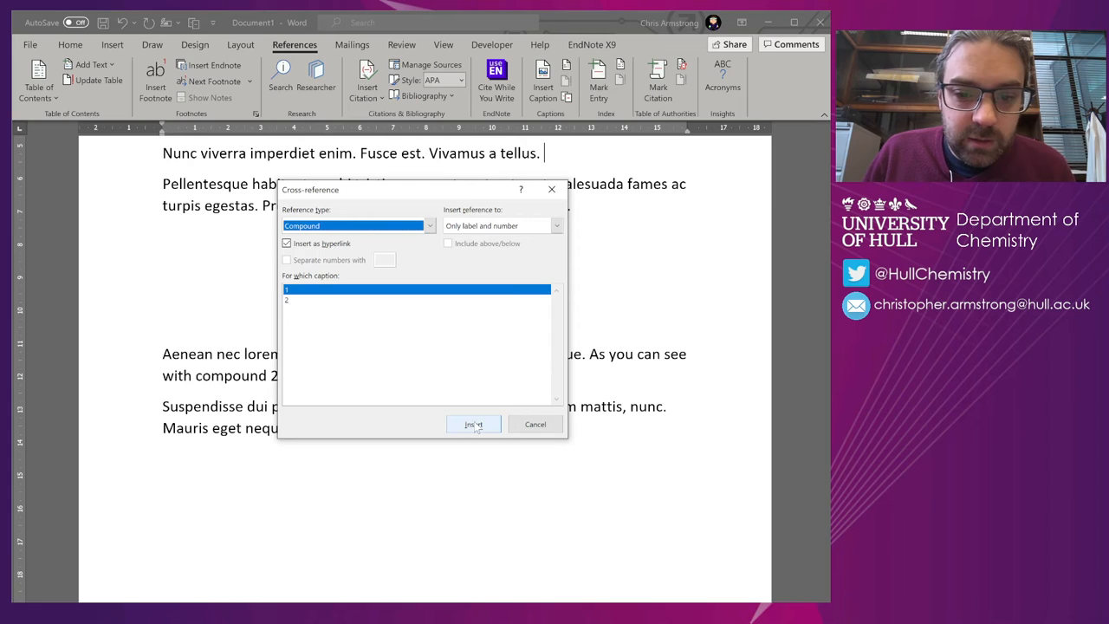
Write 'Compound 1 reacts with H₂ to form 2.' with both numbers as cross-references and H₂ subscripted.
left_click(473, 423)
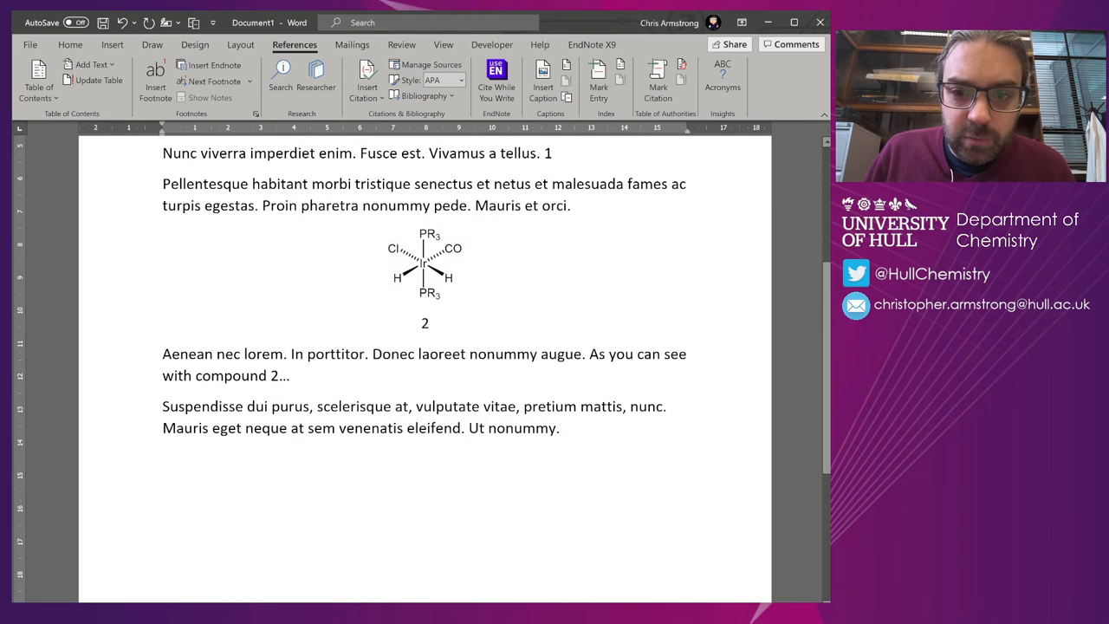
double_click(548, 153)
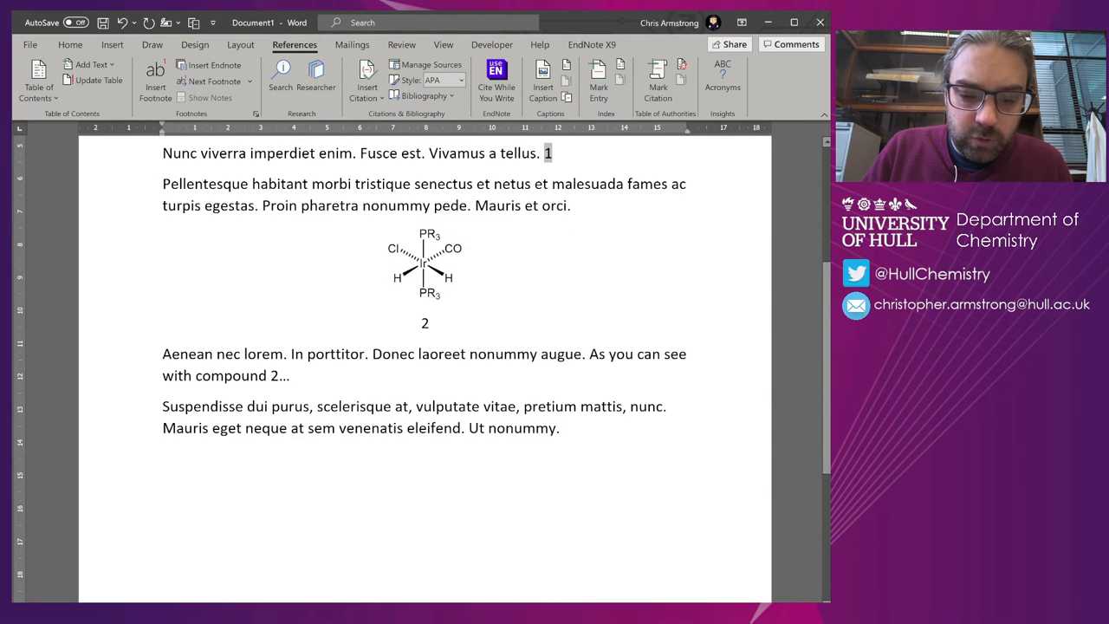
type("Comp")
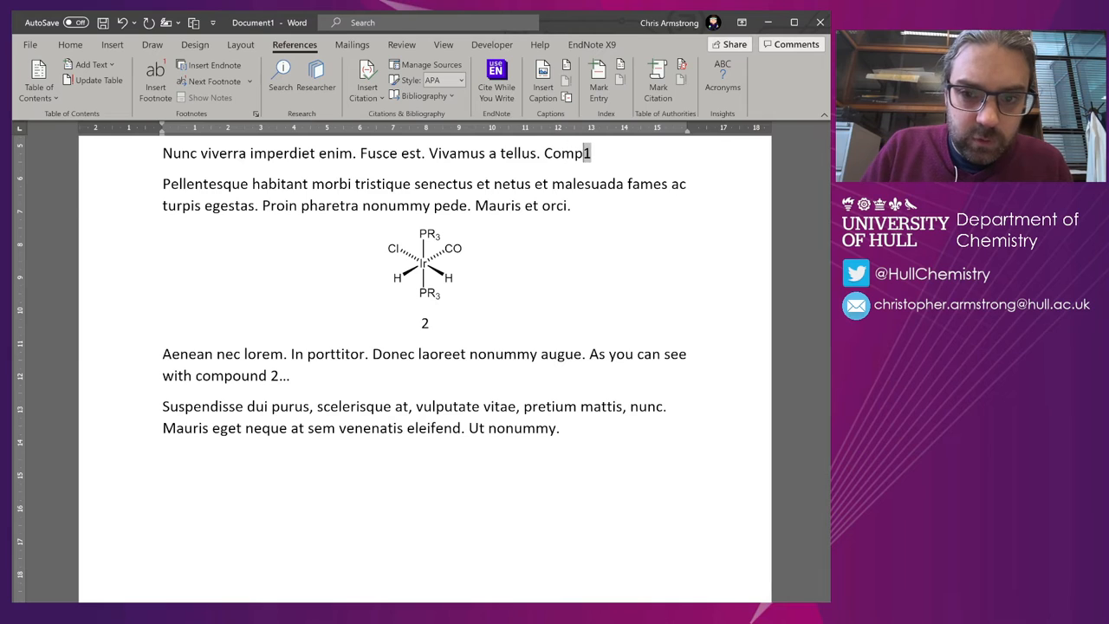
type("ound 1 reacts")
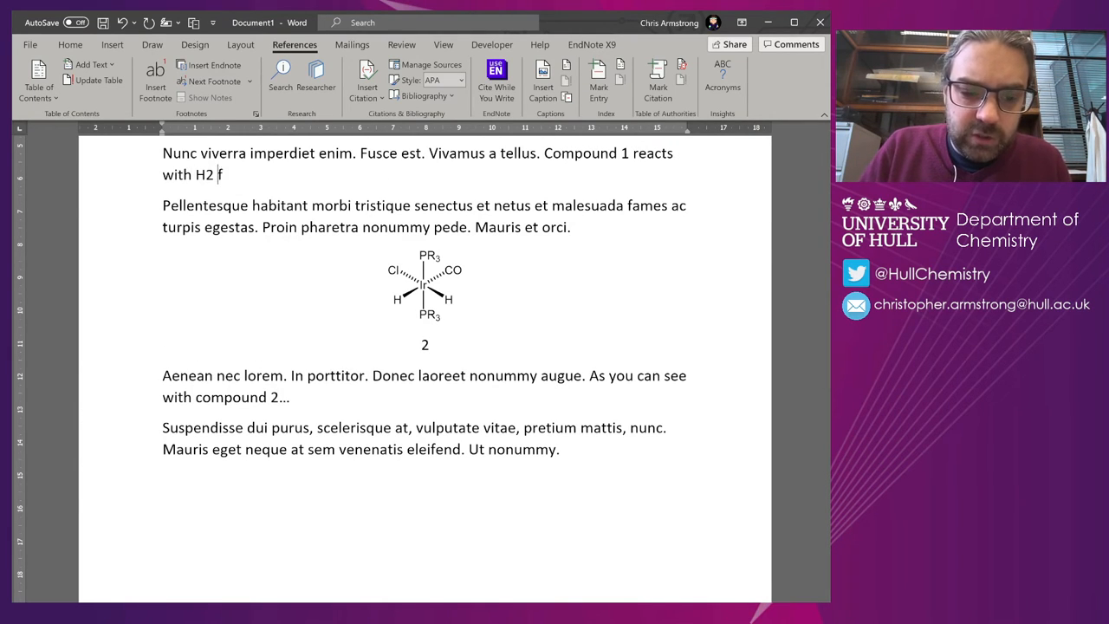
type("to form")
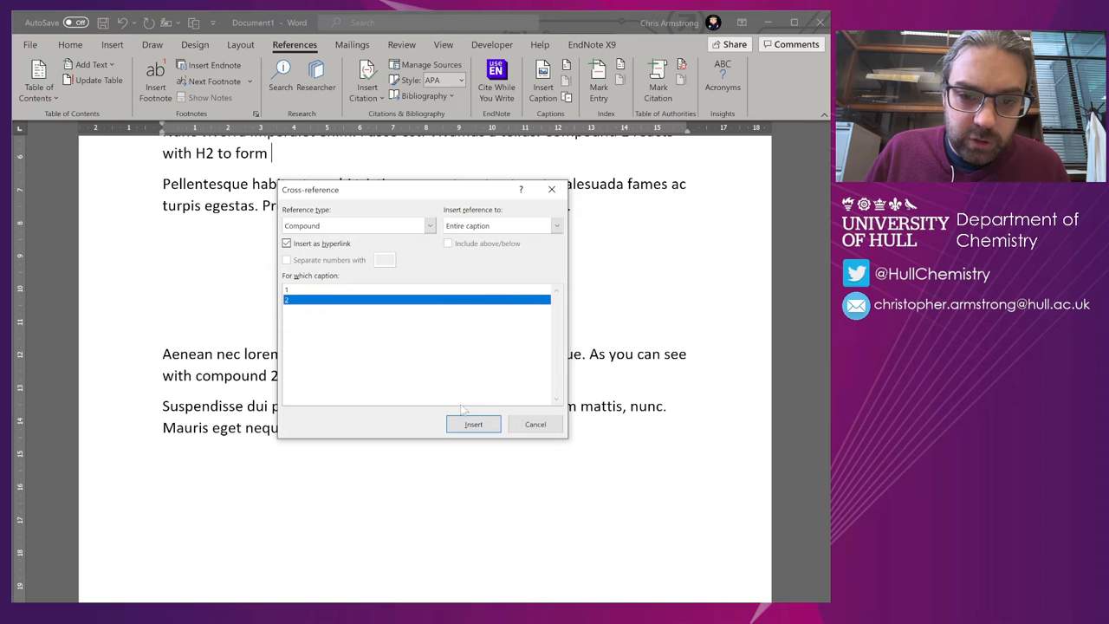
left_click(474, 423)
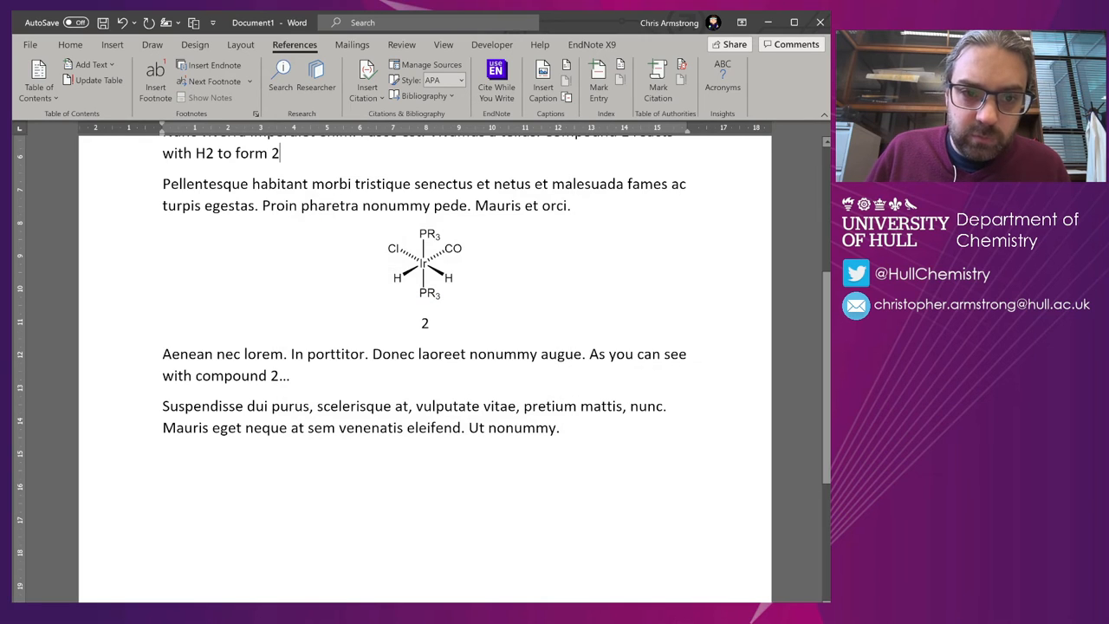
type(".")
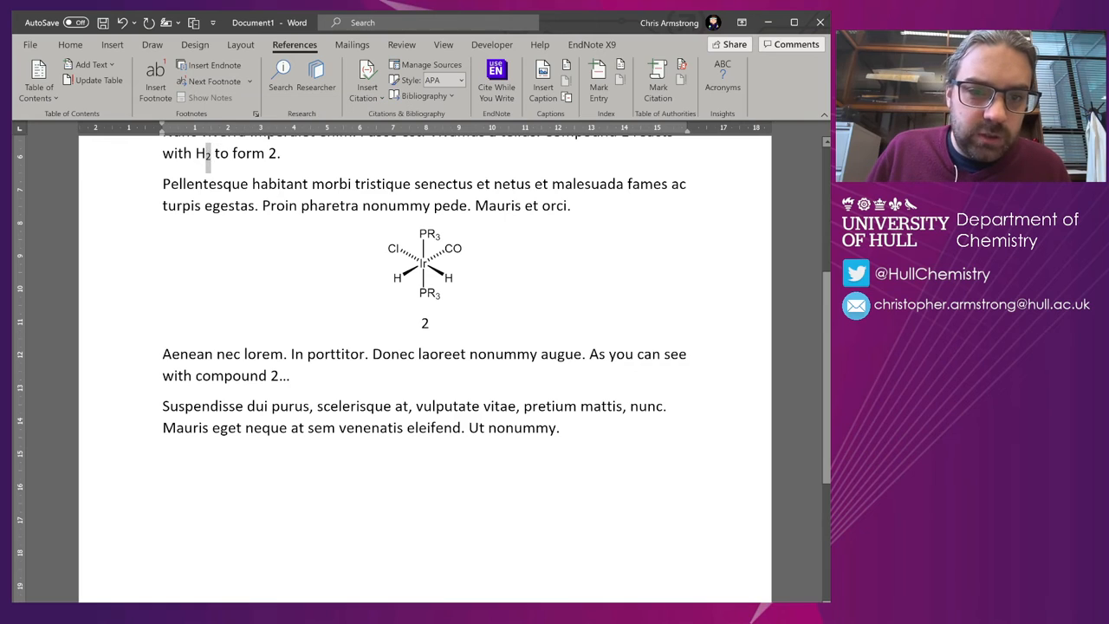
scroll("up", 3)
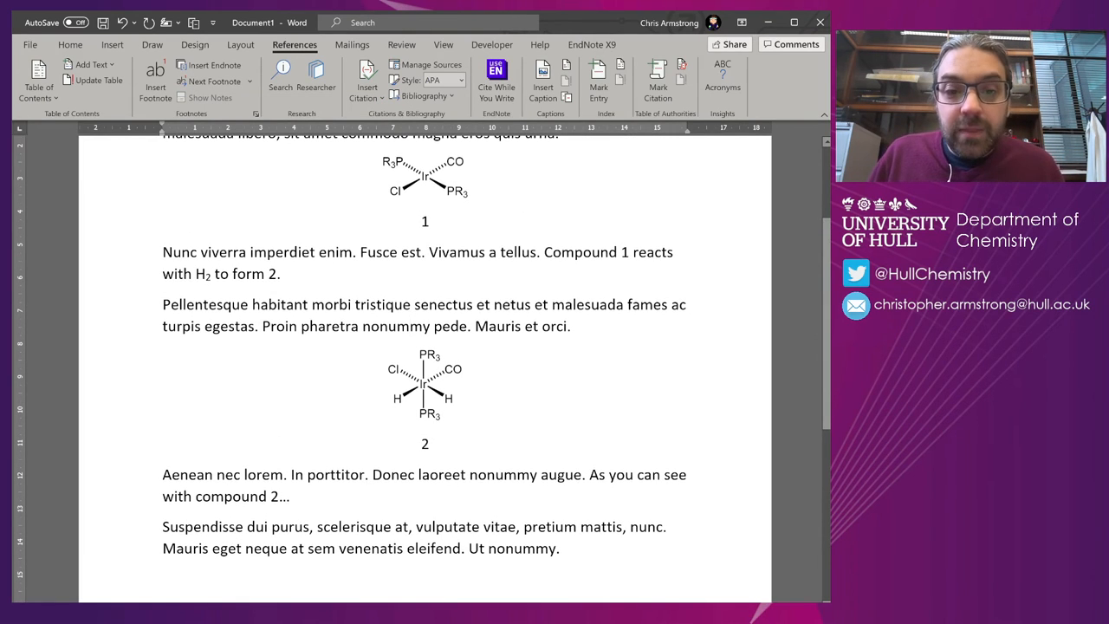
Move the dihydride above the square-planar complex and update fields so it becomes compound 1.
left_click(425, 390)
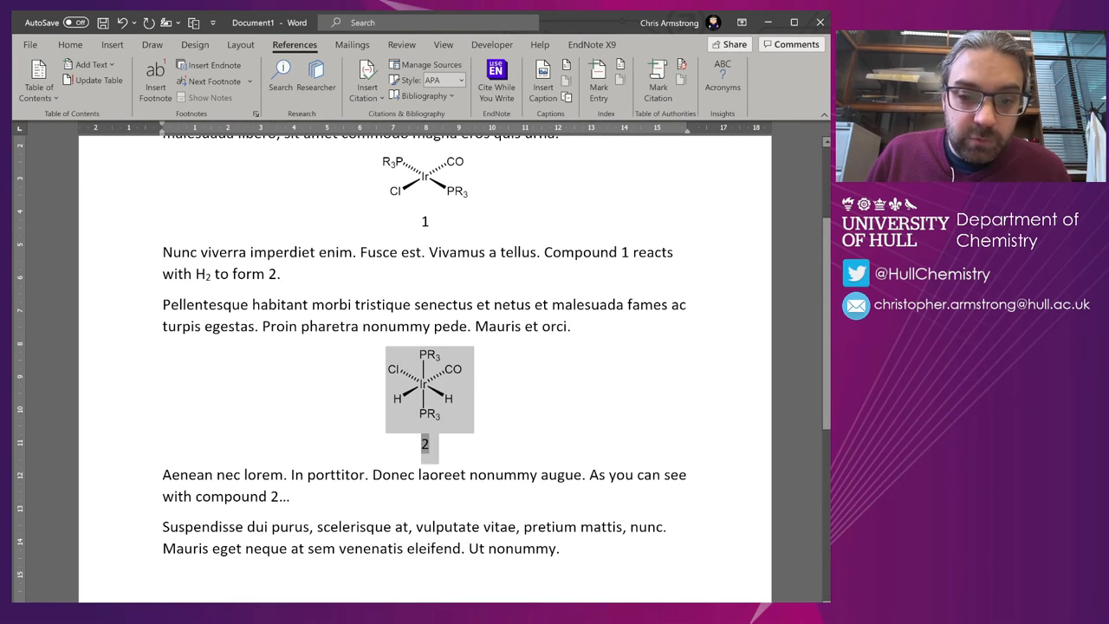
scroll("up", 3)
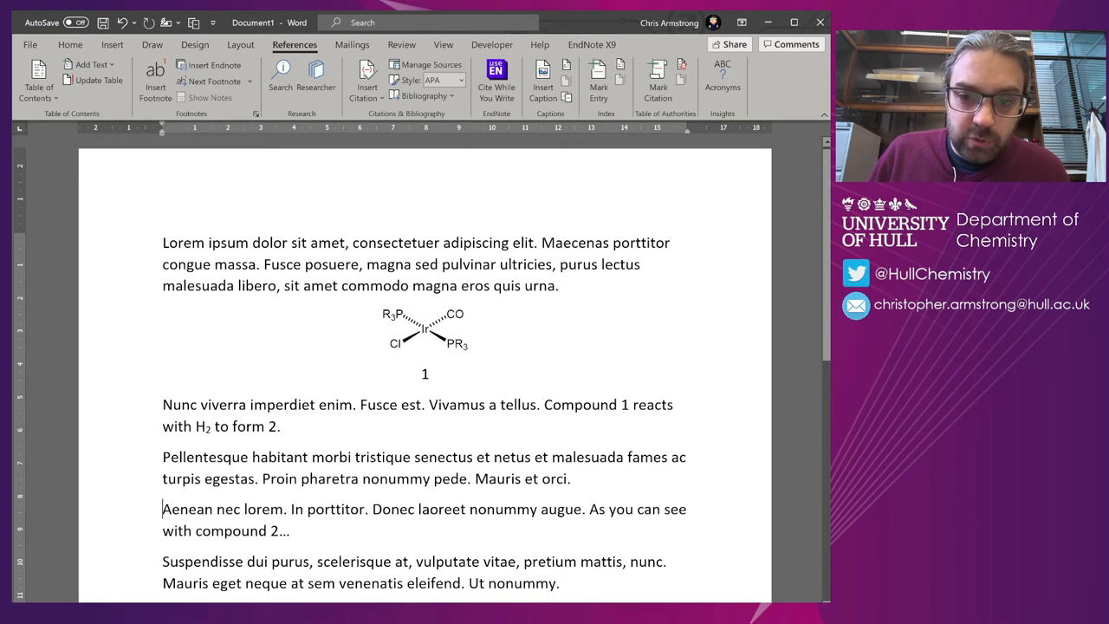
key("ctrl+v")
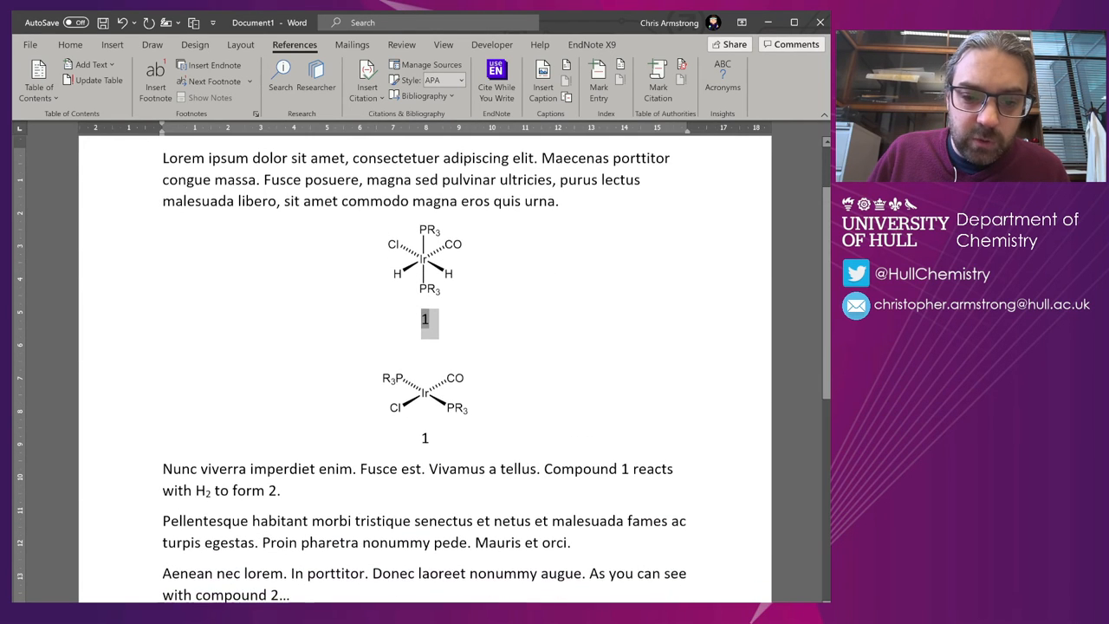
right_click(425, 179)
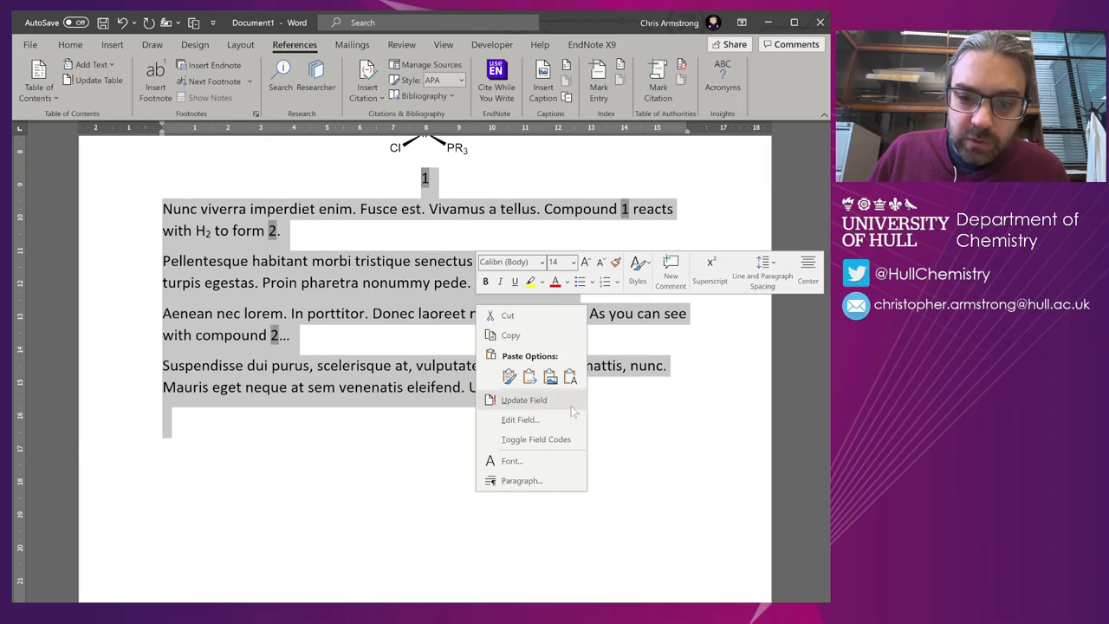
left_click(524, 398)
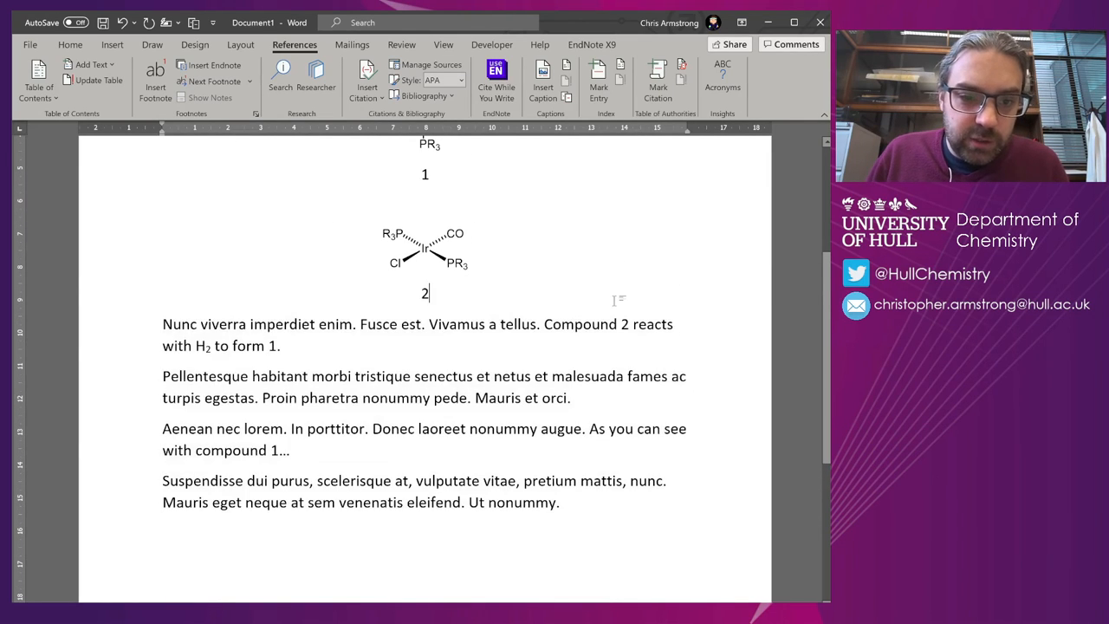
right_click(425, 247)
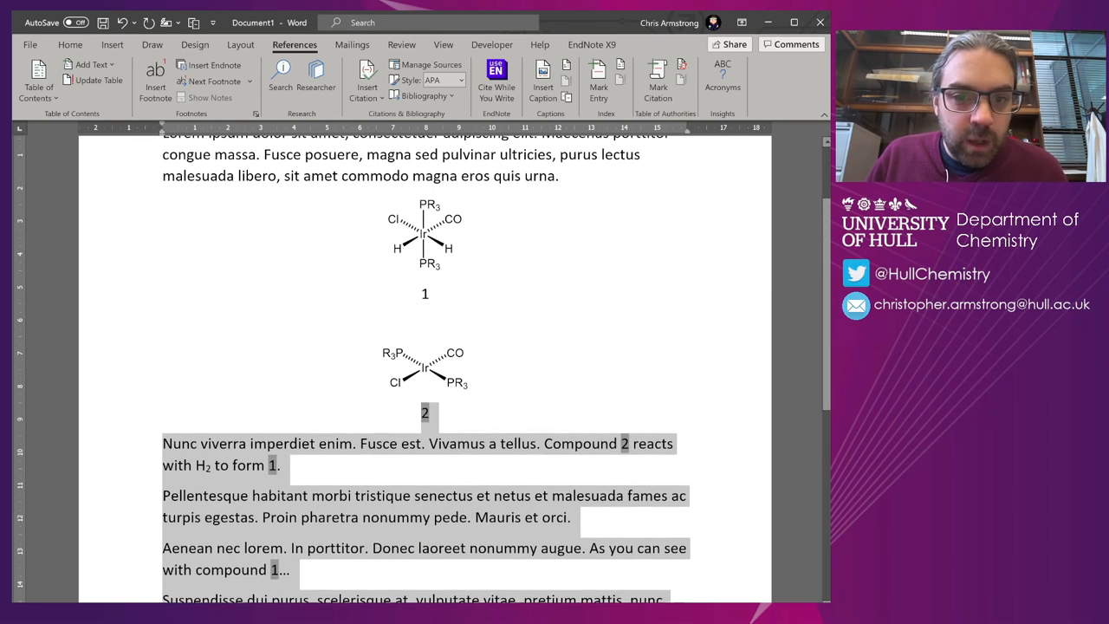
Cut both numbered structures and paste them above the opening paragraph.
left_click(424, 234)
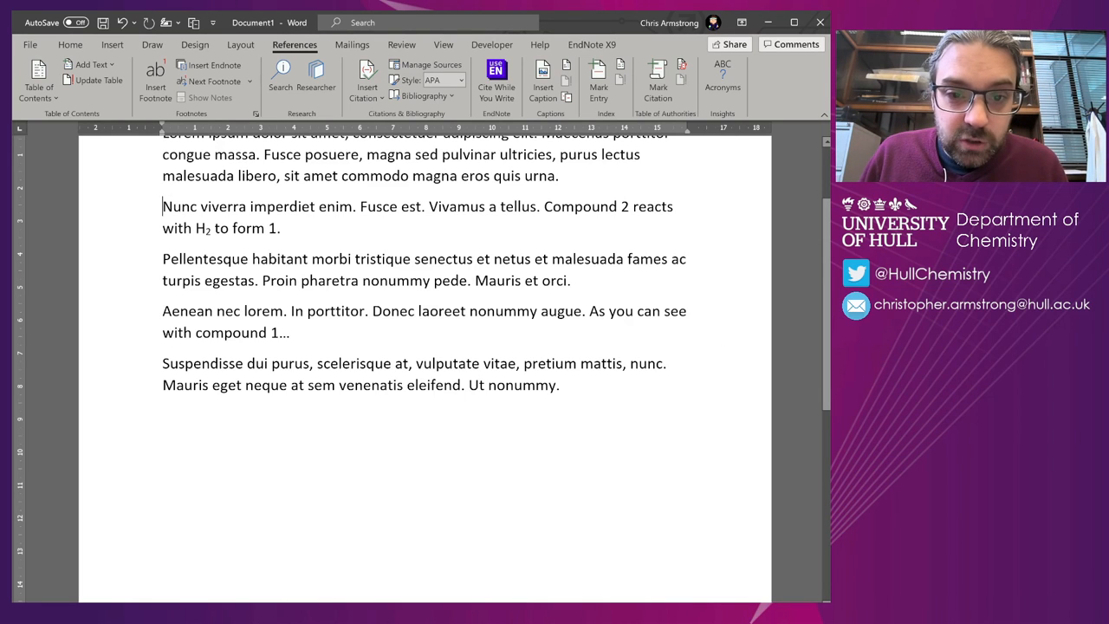
scroll("up", 3)
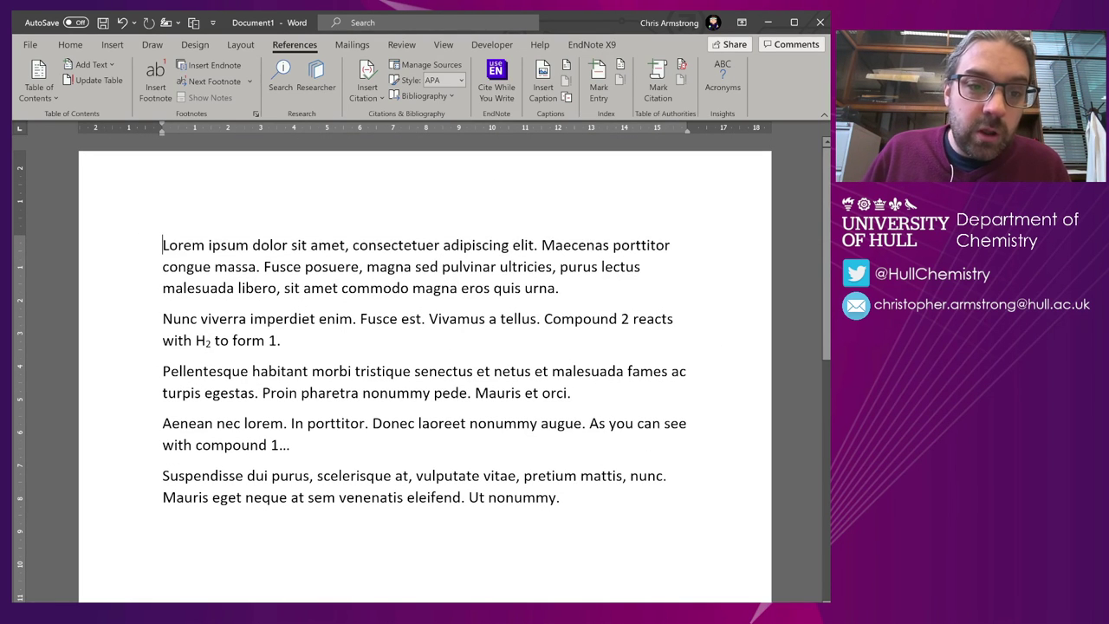
key("ctrl+v")
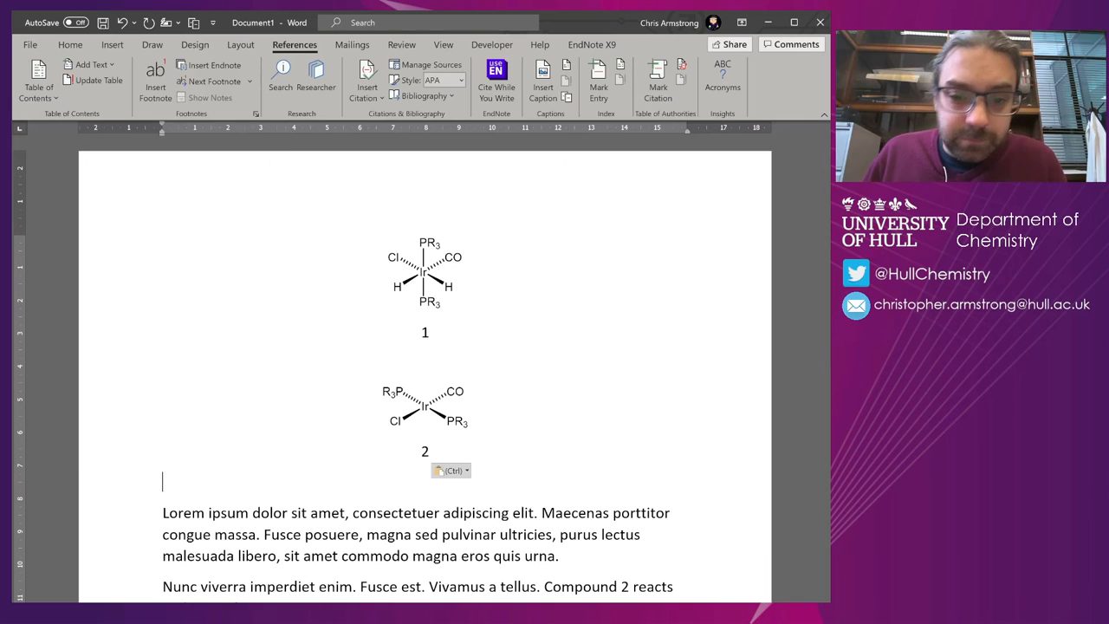